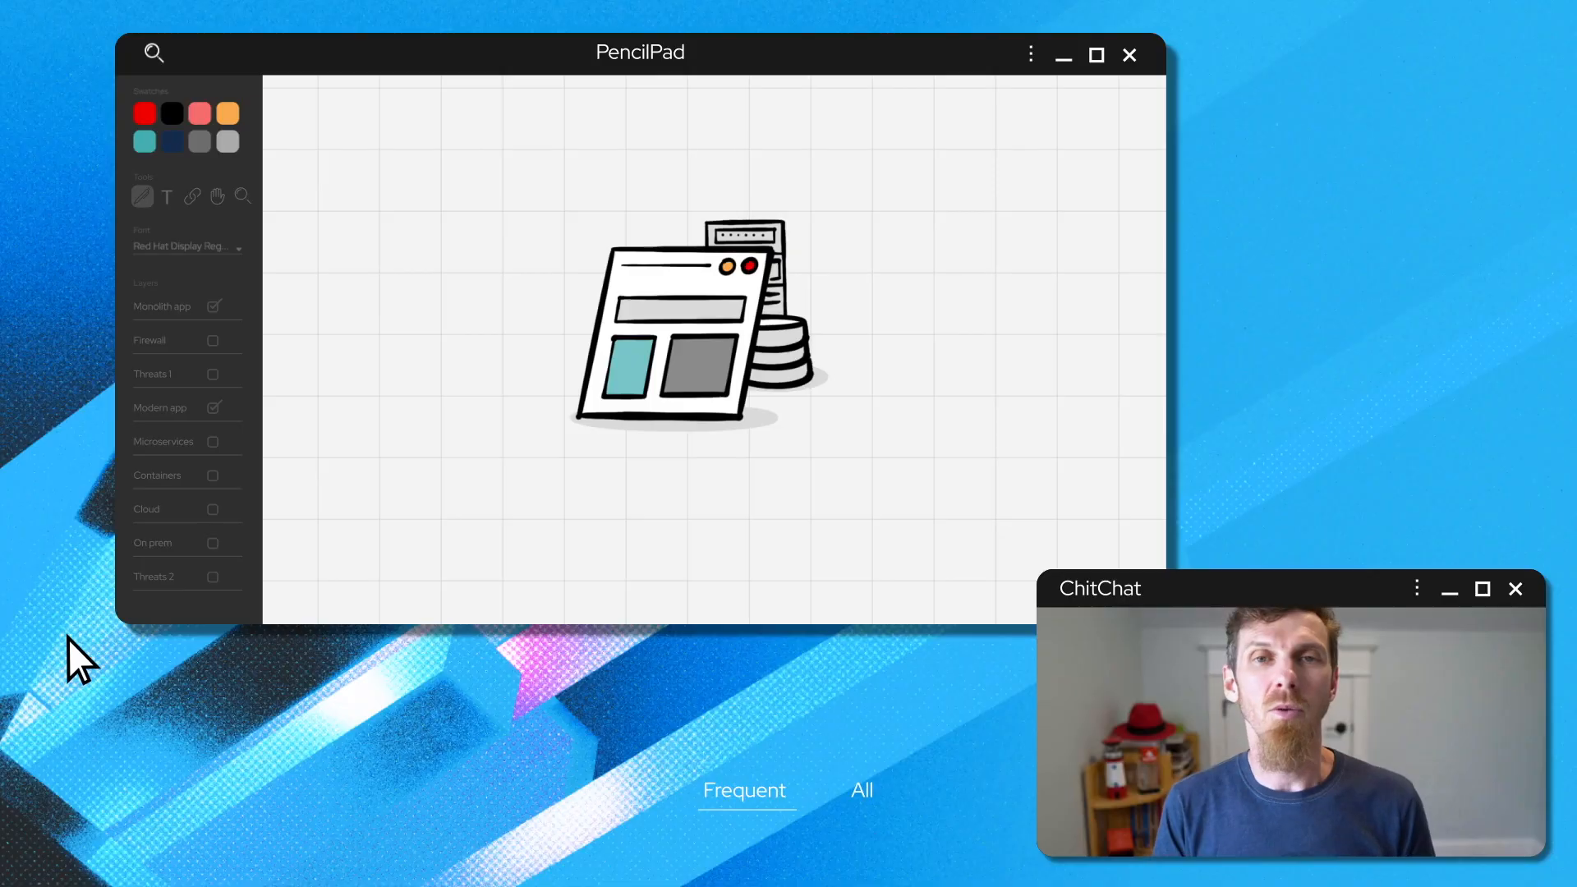
mouse_move(676, 317)
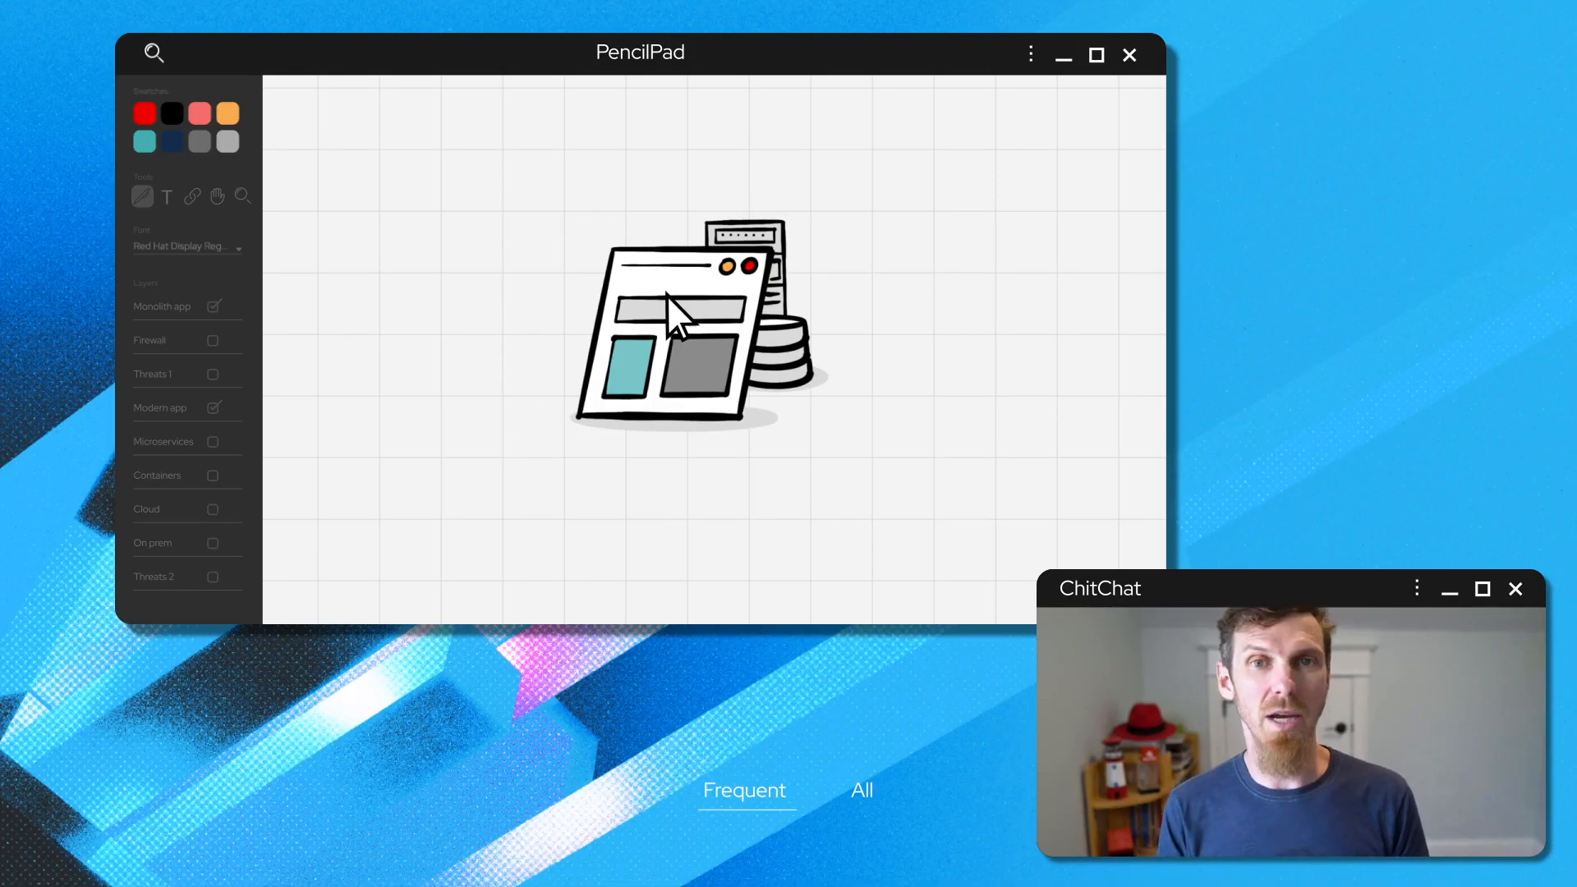
Turn on the Microservices and Cloud layers so they appear around the app
click(1095, 54)
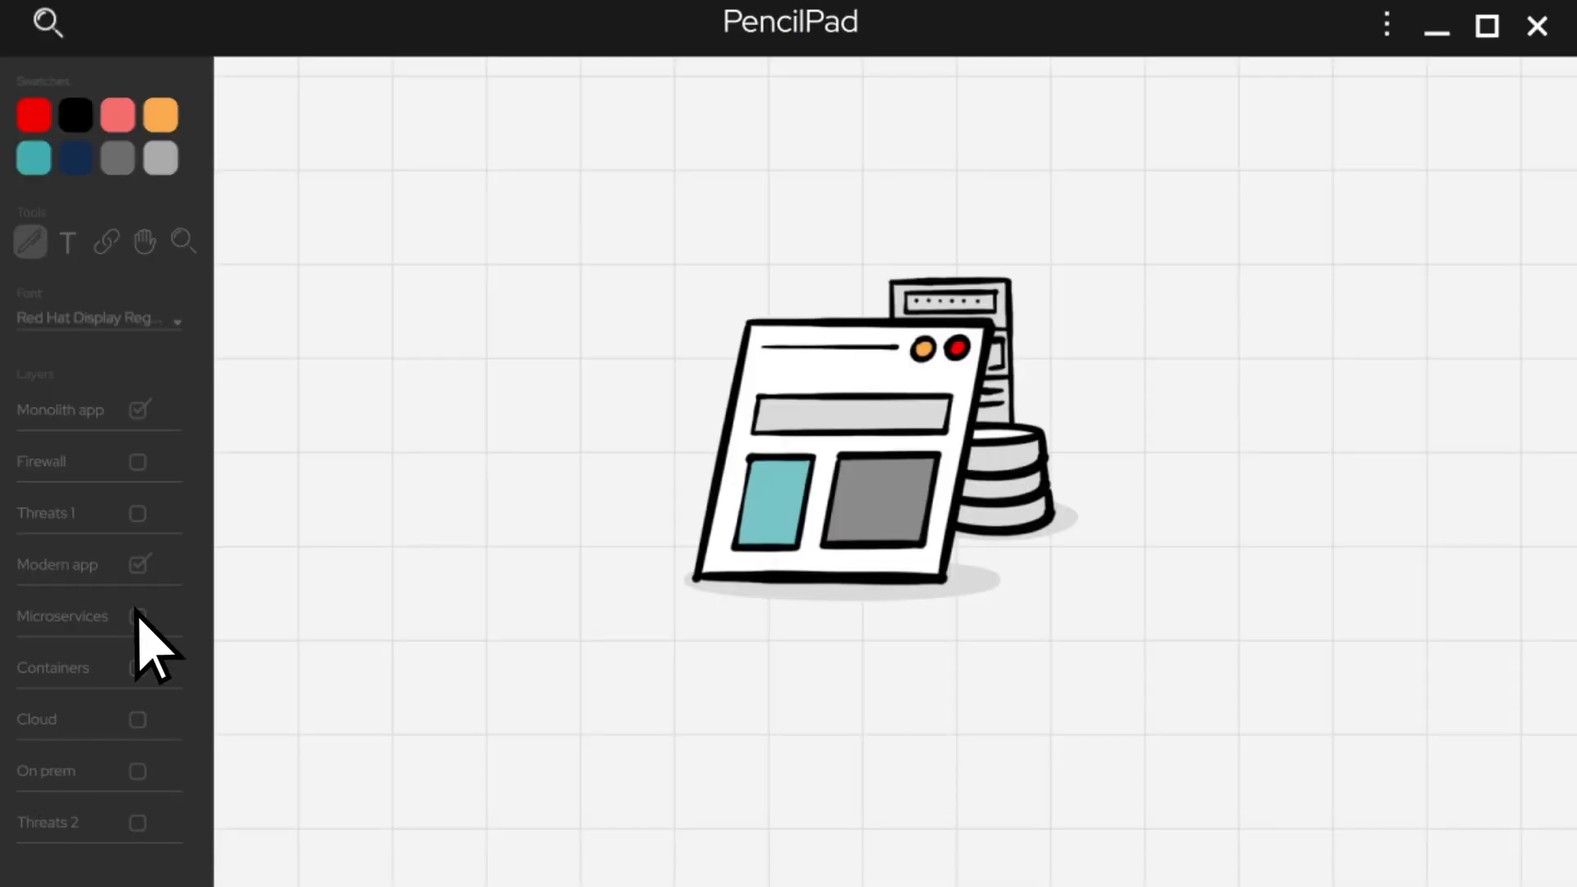
click(141, 615)
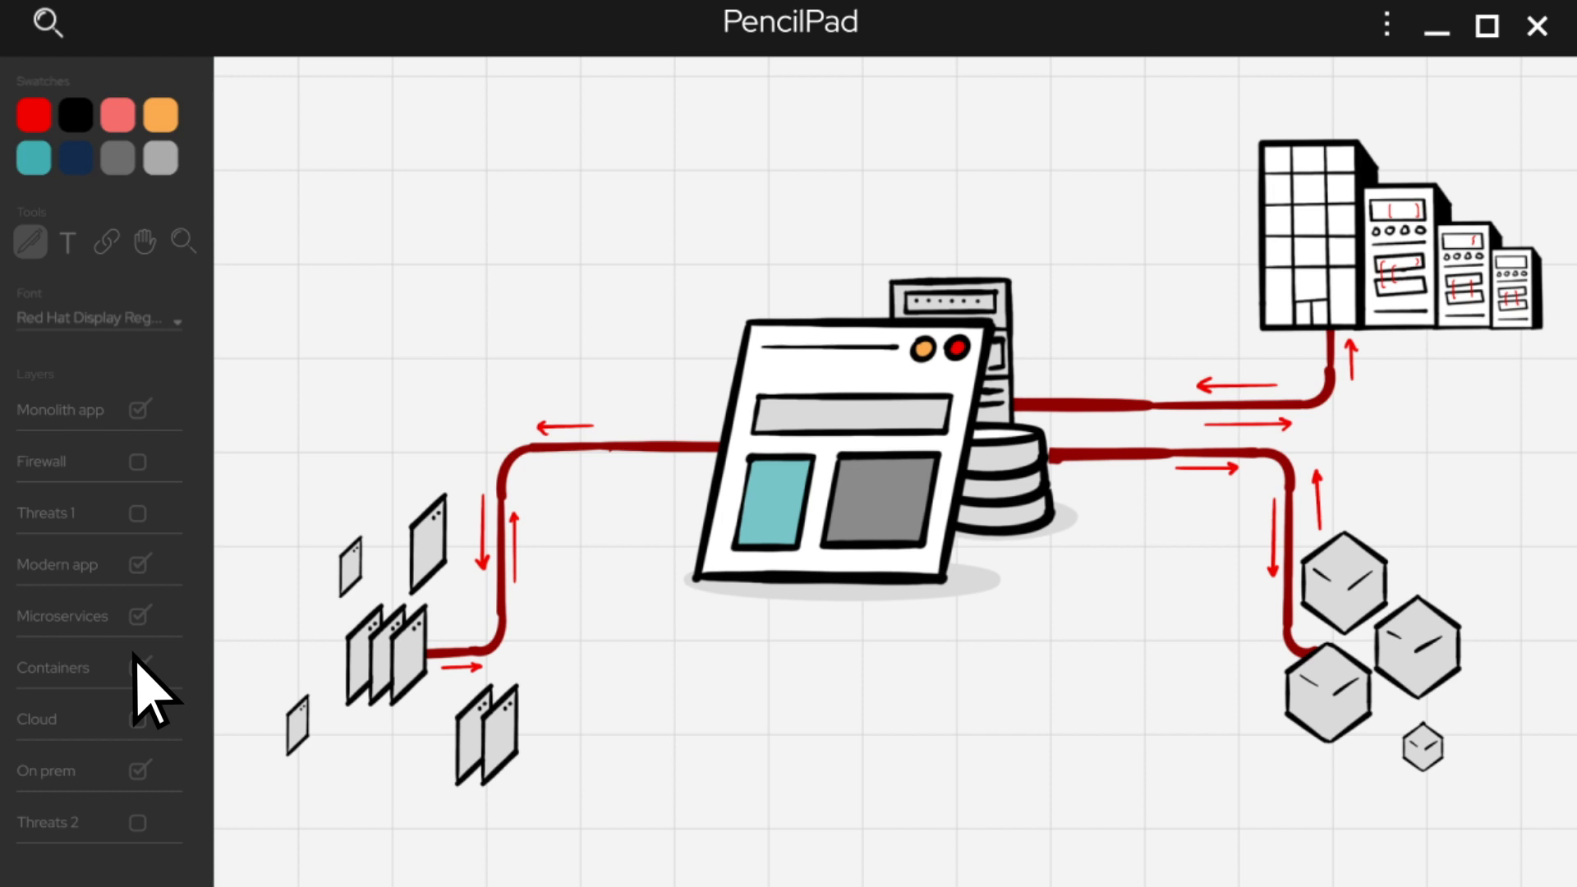
click(141, 718)
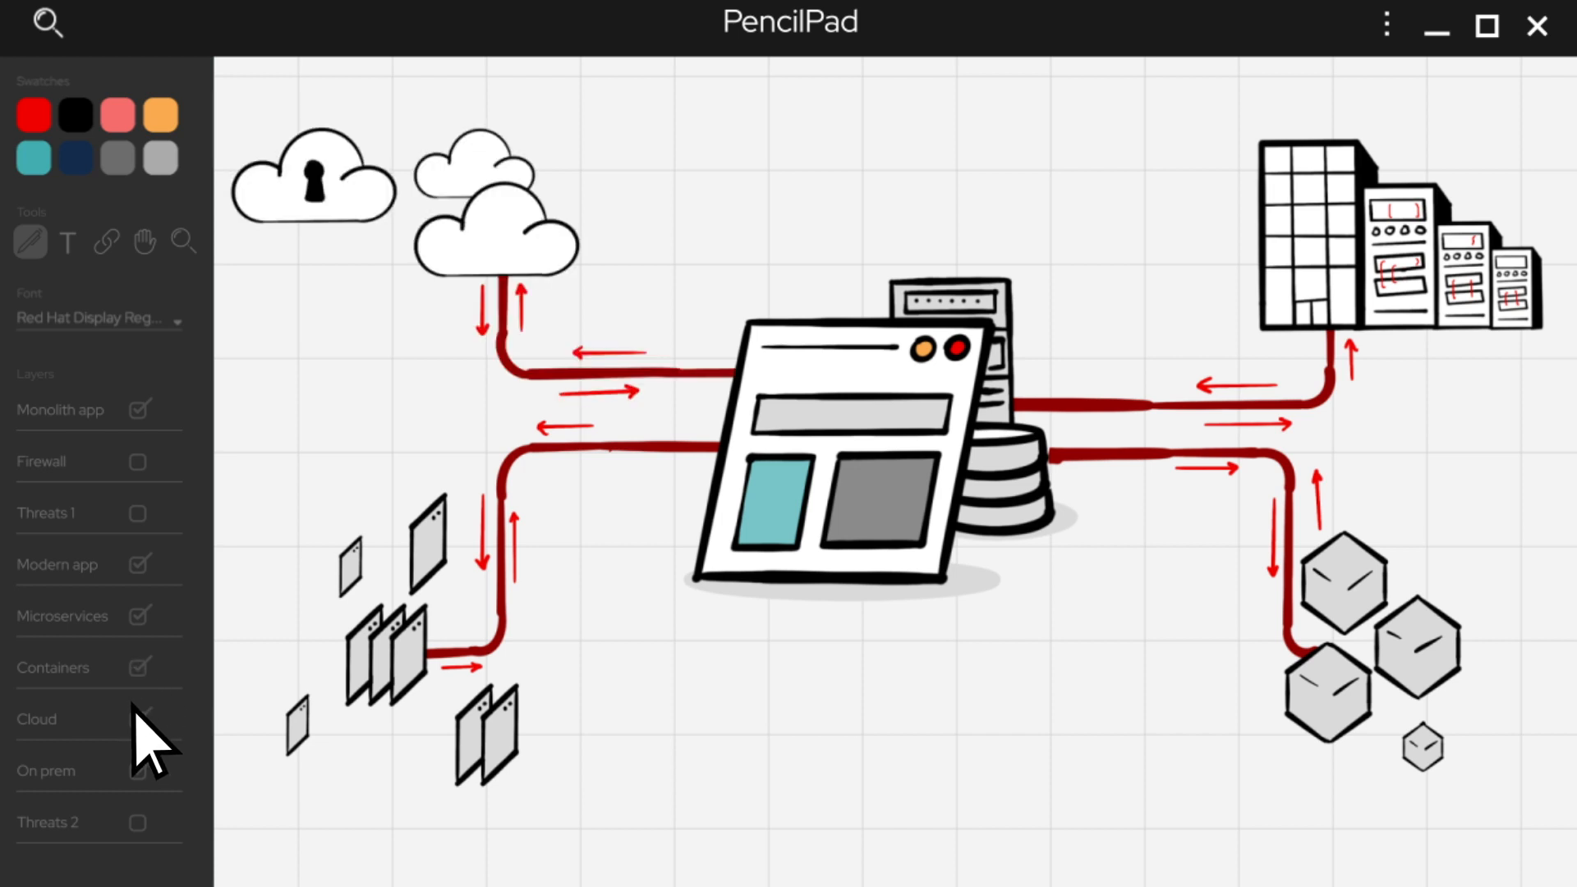